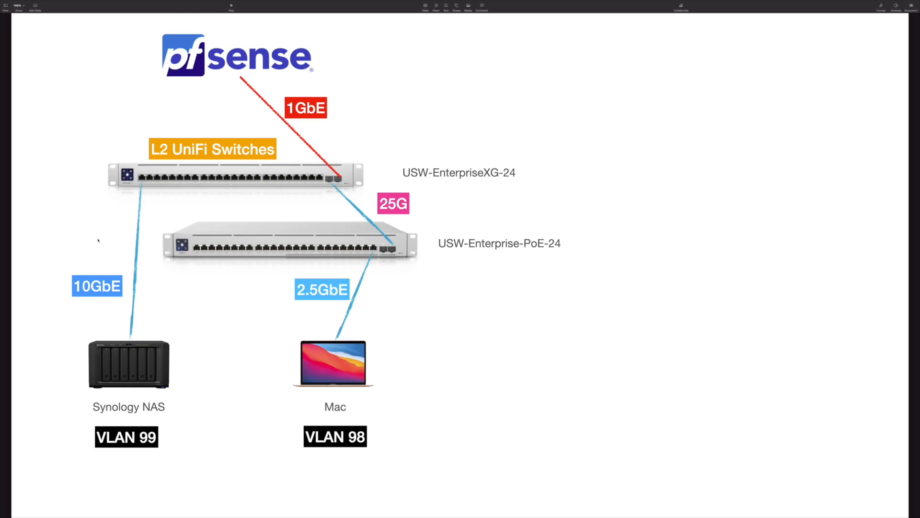
{"action": "mouse_move", "coordinate": [151, 373]}
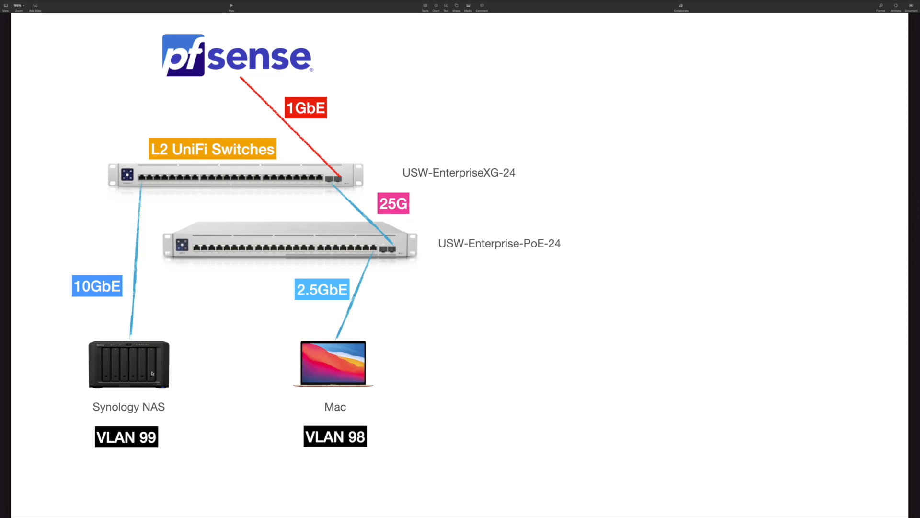
{"action": "mouse_move", "coordinate": [110, 291]}
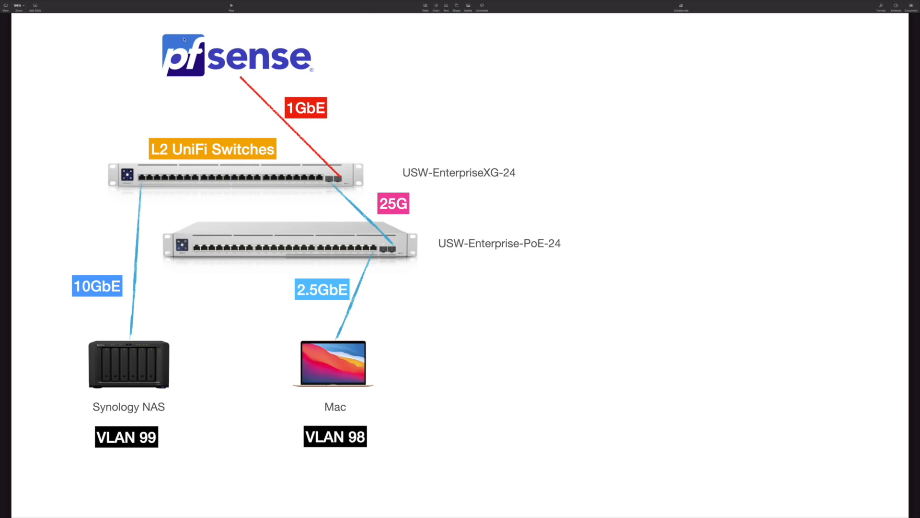
{"action": "mouse_move", "coordinate": [133, 365]}
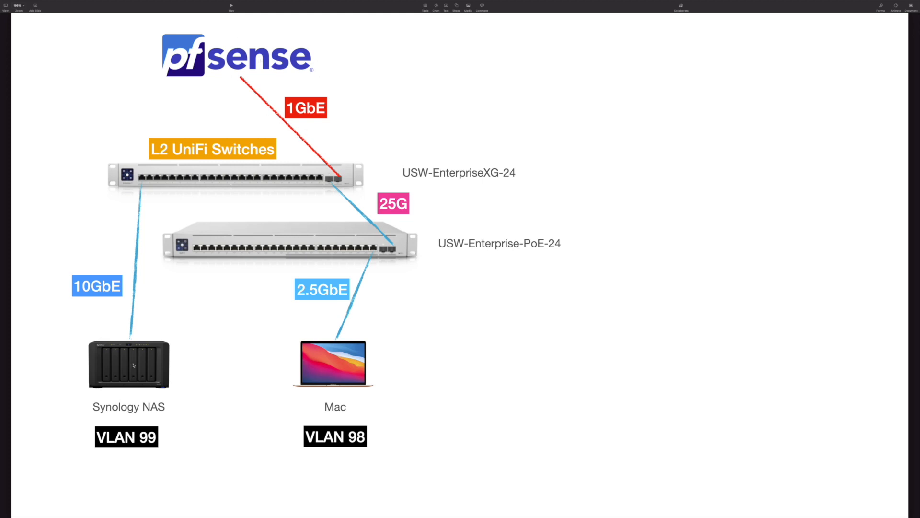
{"action": "mouse_move", "coordinate": [263, 375]}
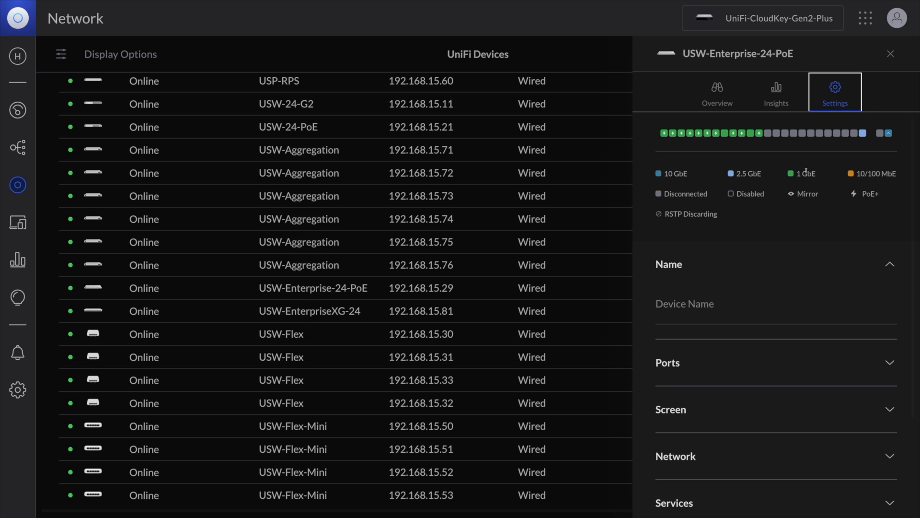
{"action": "mouse_move", "coordinate": [833, 153]}
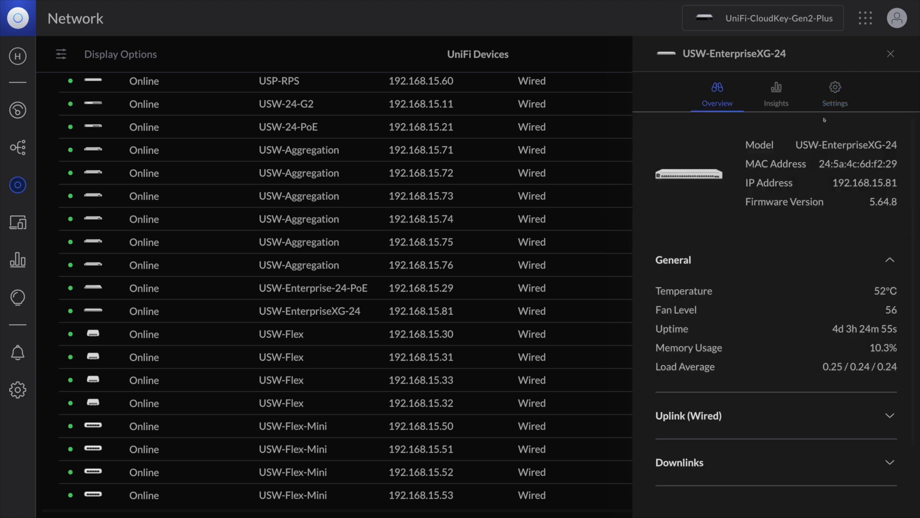
- Show the USW-EnterpriseXG-24 switch's Overview tab in the device side panel
{"action": "left_click", "coordinate": [834, 92]}
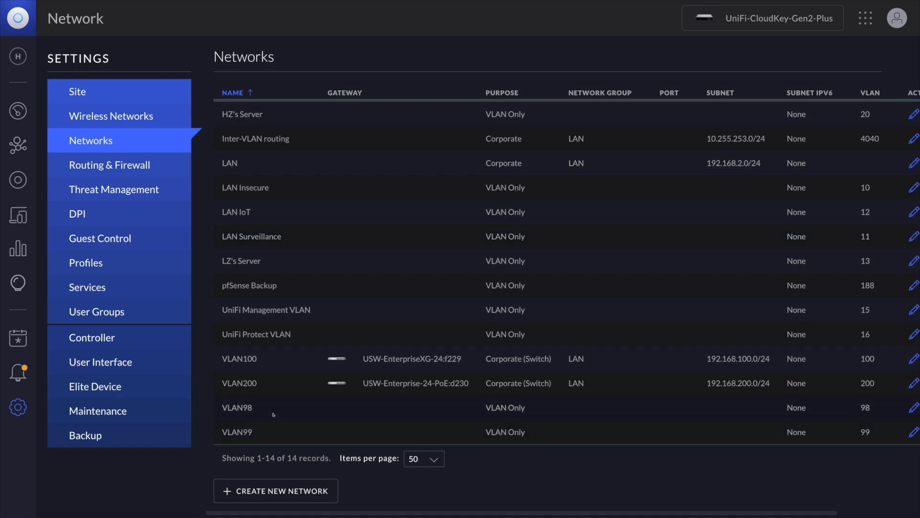
{"action": "mouse_move", "coordinate": [509, 402]}
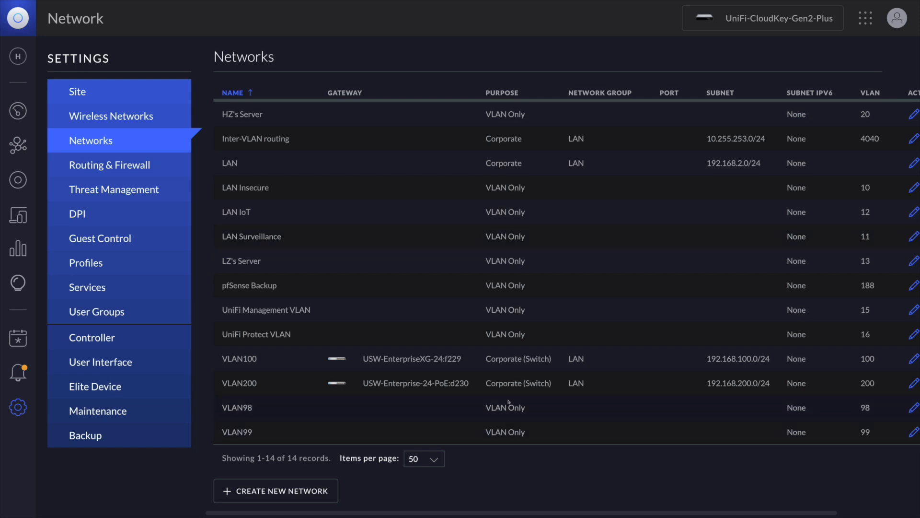
- Open VLAN98's edit form, confirming VLAN Only purpose and VLAN ID 98
{"action": "left_click", "coordinate": [237, 407]}
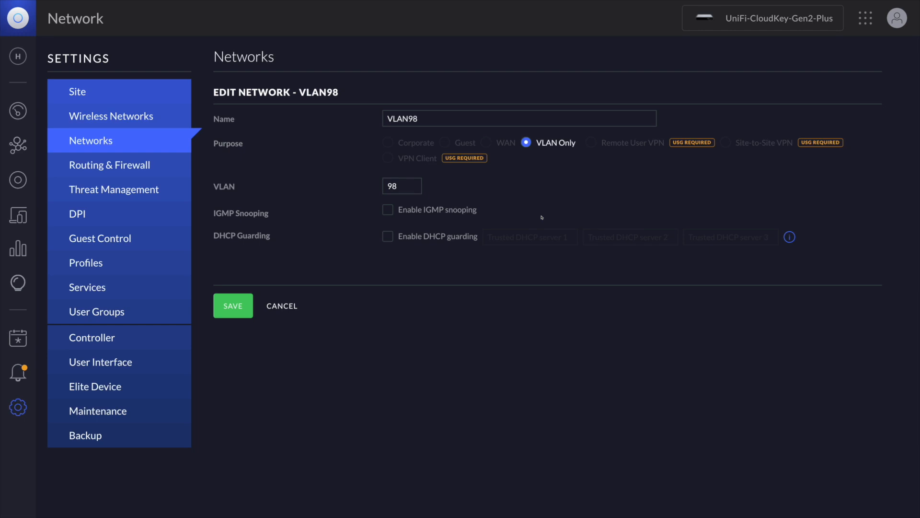
{"action": "mouse_move", "coordinate": [536, 156]}
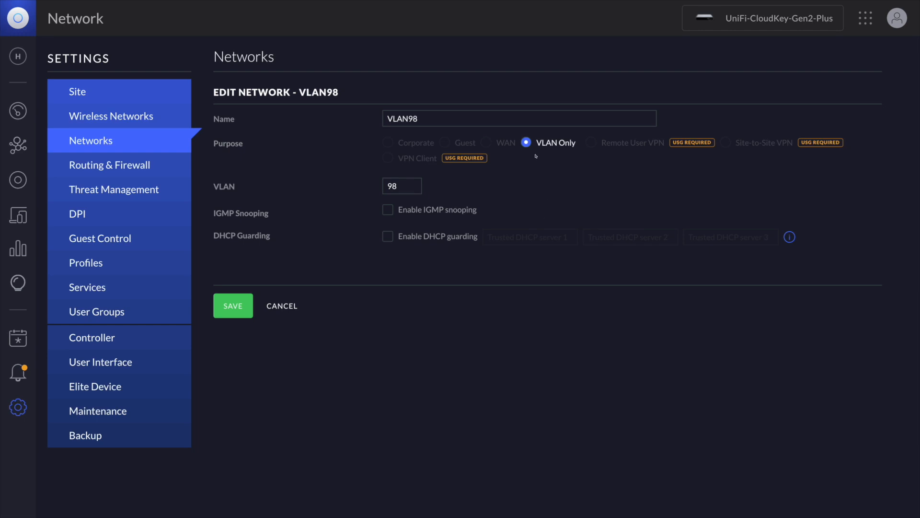
{"action": "mouse_move", "coordinate": [544, 171]}
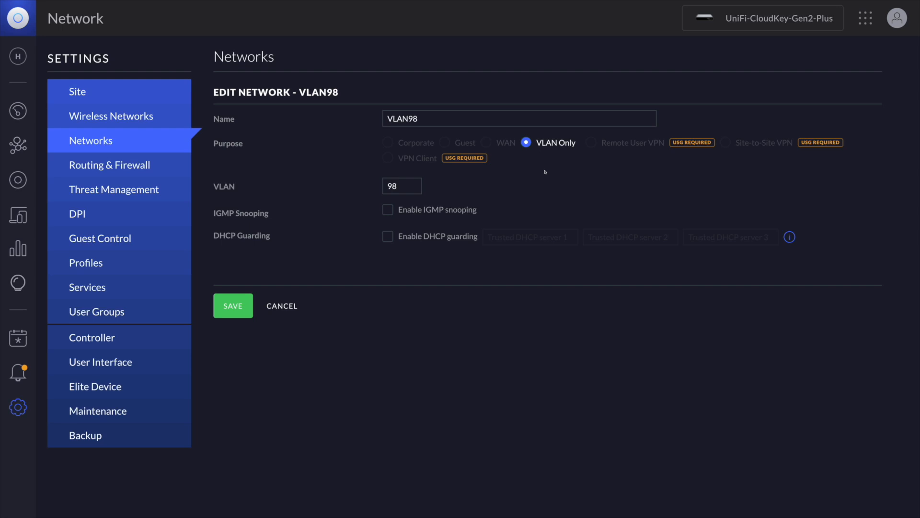
{"action": "left_click", "coordinate": [402, 186]}
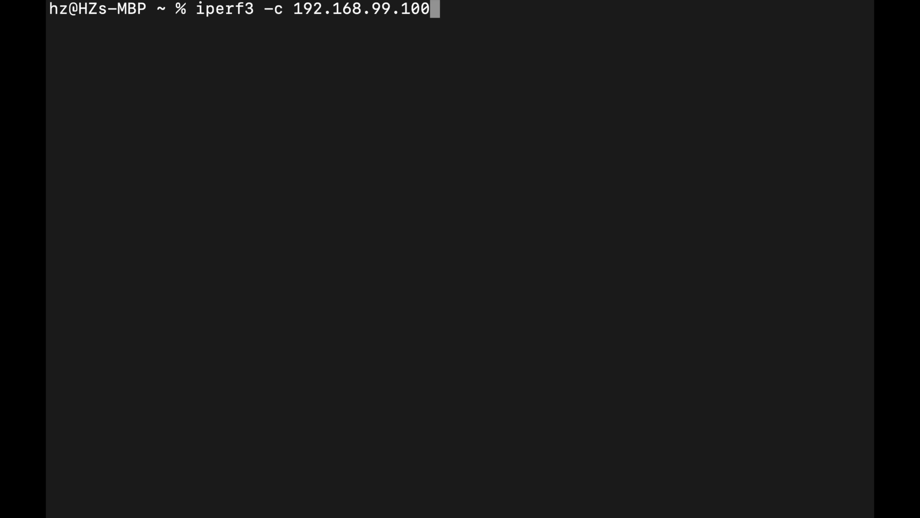
{"action": "mouse_move", "coordinate": [380, 37]}
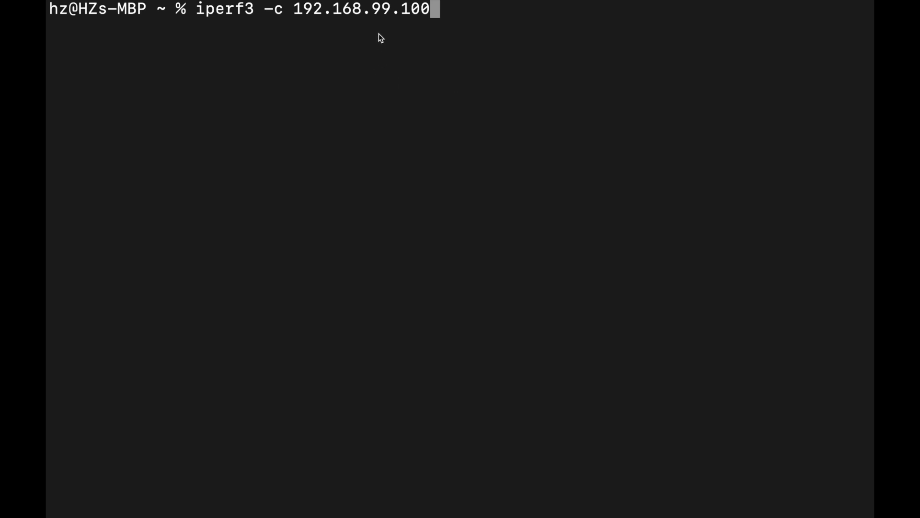
{"action": "mouse_move", "coordinate": [420, 18]}
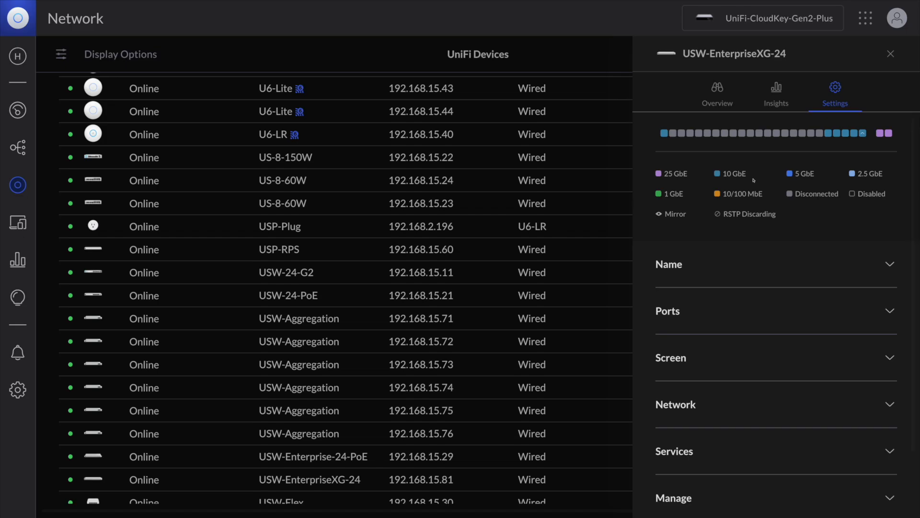
{"action": "mouse_move", "coordinate": [831, 144]}
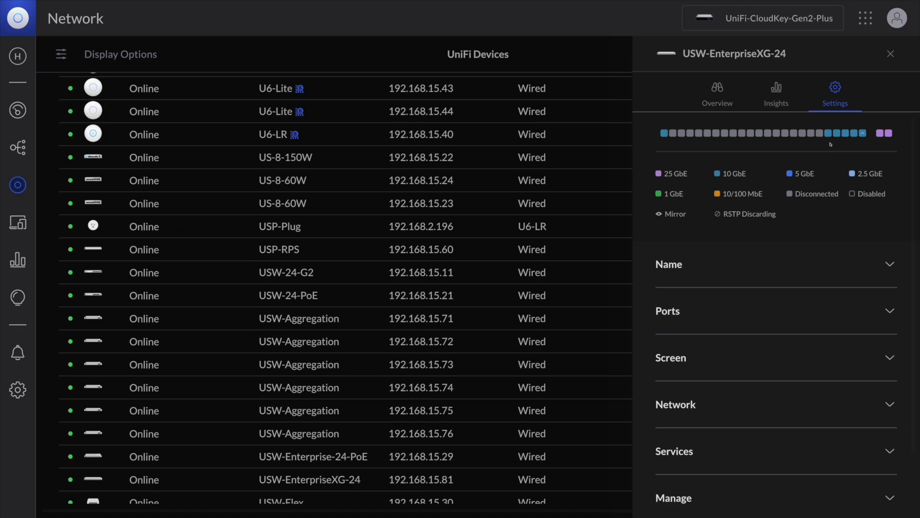
{"action": "mouse_move", "coordinate": [862, 132]}
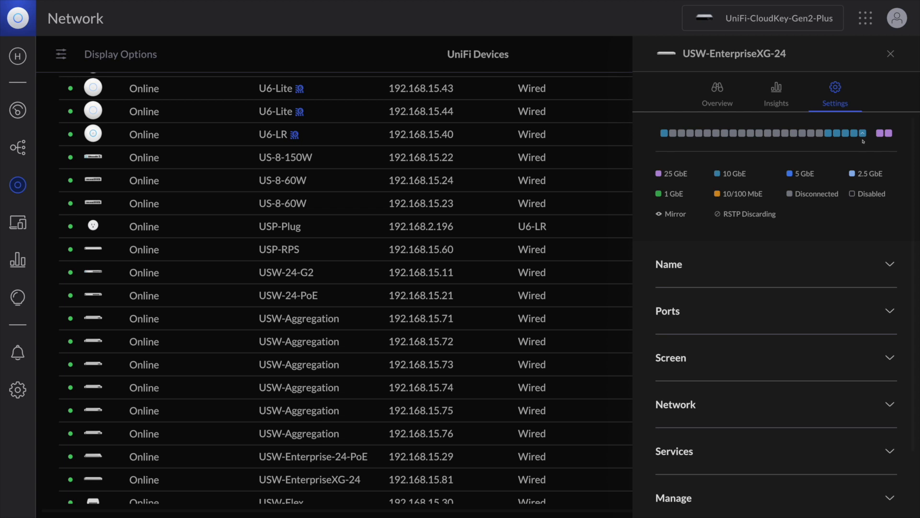
- Override a USW-EnterpriseXG-24 port's link speed to 1Gbps FDX and apply the change
{"action": "left_click", "coordinate": [862, 133]}
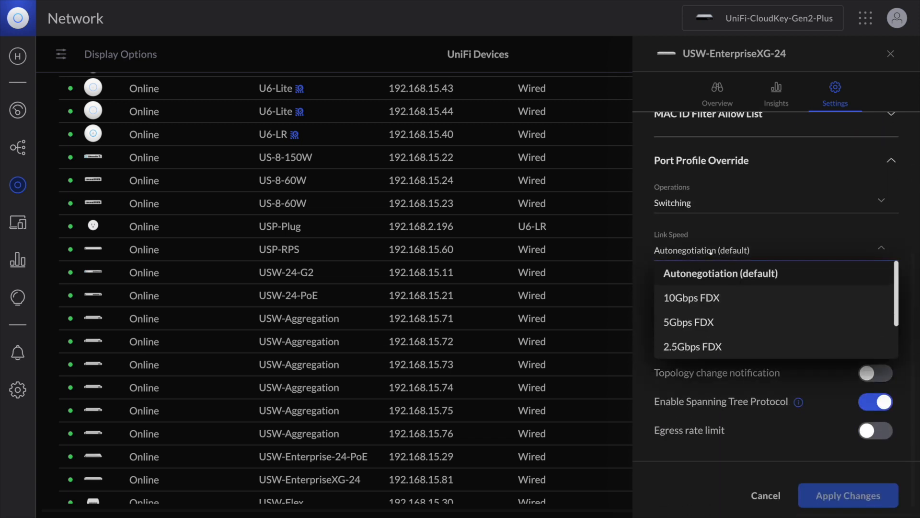
{"action": "scroll", "scroll_direction": "down", "scroll_amount": 3}
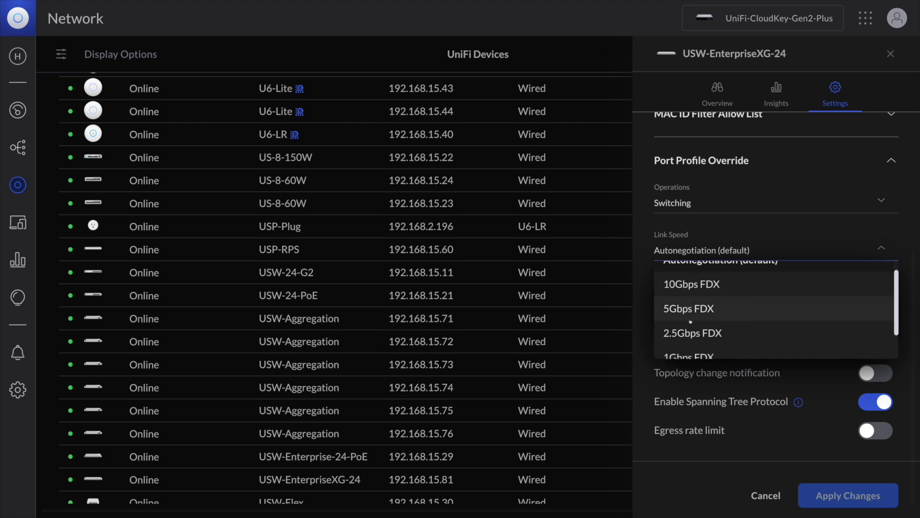
{"action": "left_click", "coordinate": [690, 355]}
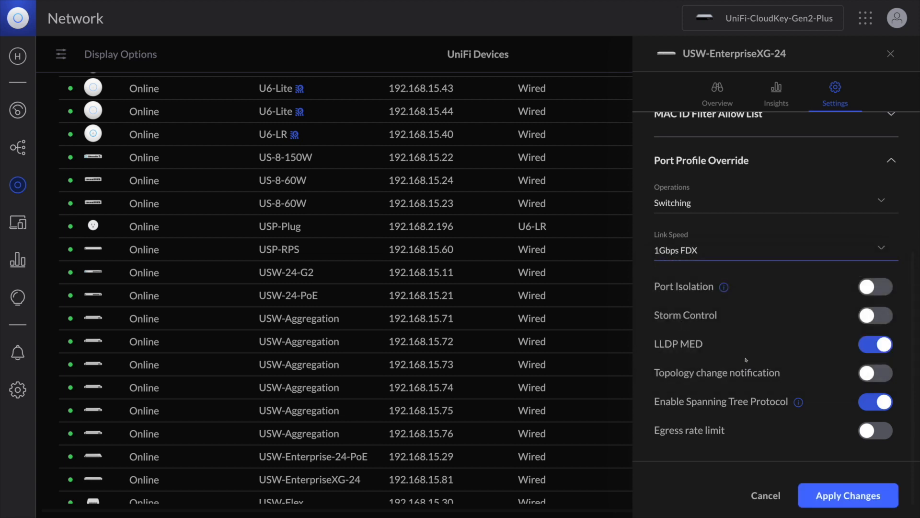
{"action": "left_click", "coordinate": [848, 495]}
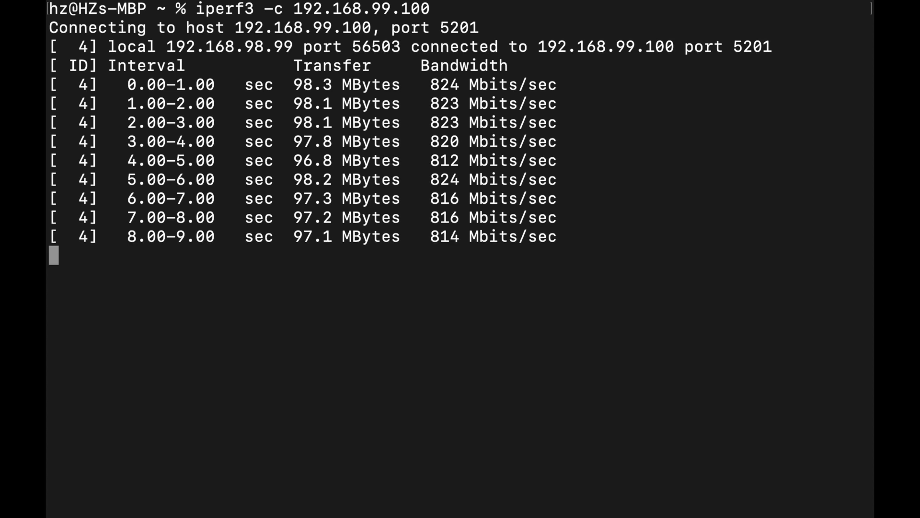
- Clear the terminal and run traceroute to 192.168.99.100
{"action": "type", "text": "clear"}
{"action": "type", "text": "trace"}
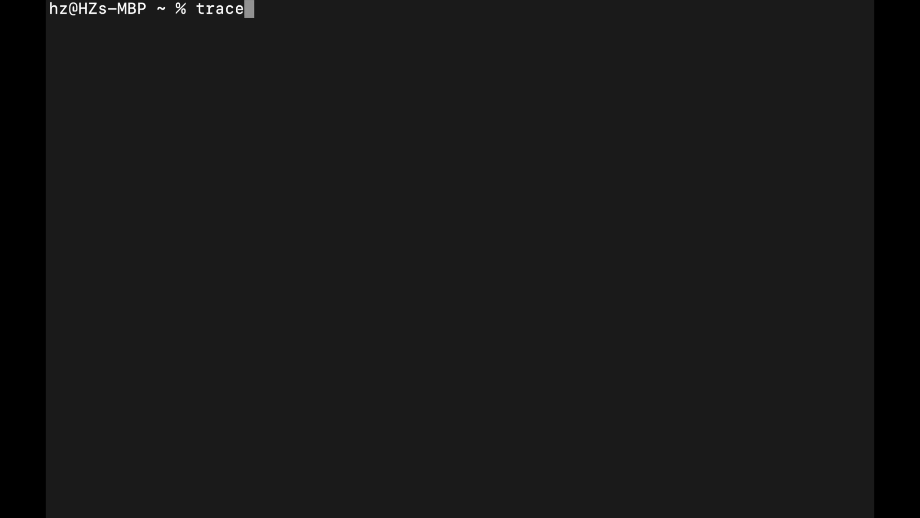
{"action": "type", "text": "route"}
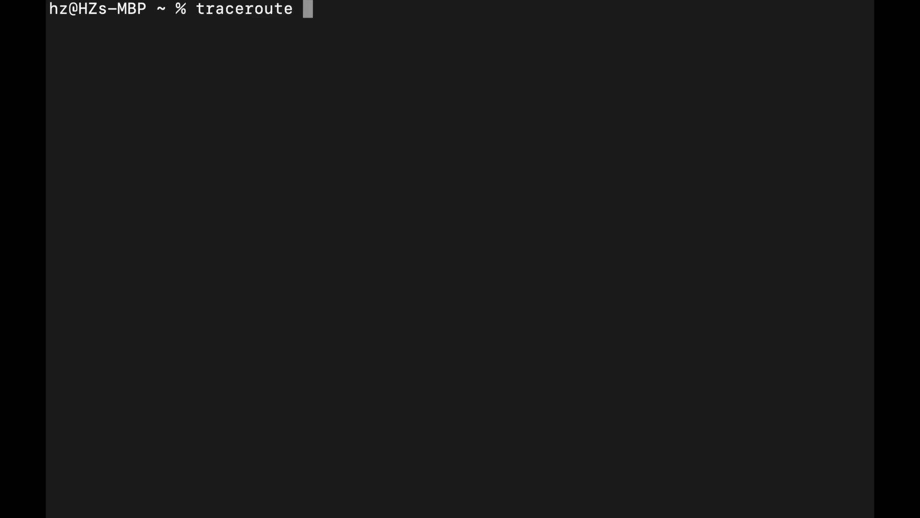
{"action": "type", "text": "192.16"}
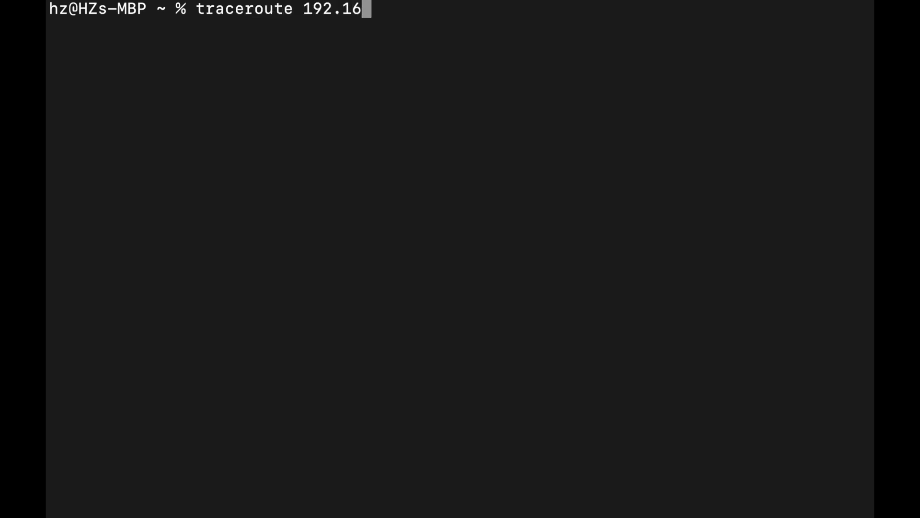
{"action": "type", "text": "8.9"}
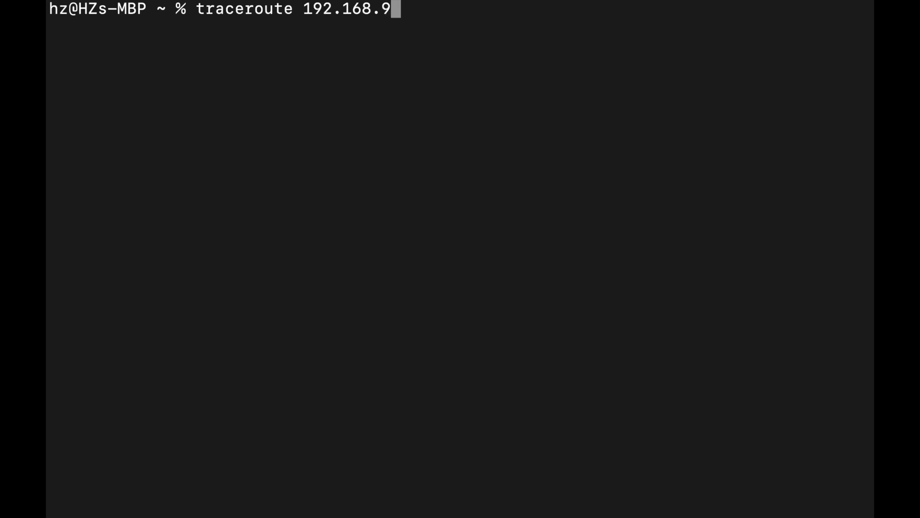
{"action": "type", "text": "9.100"}
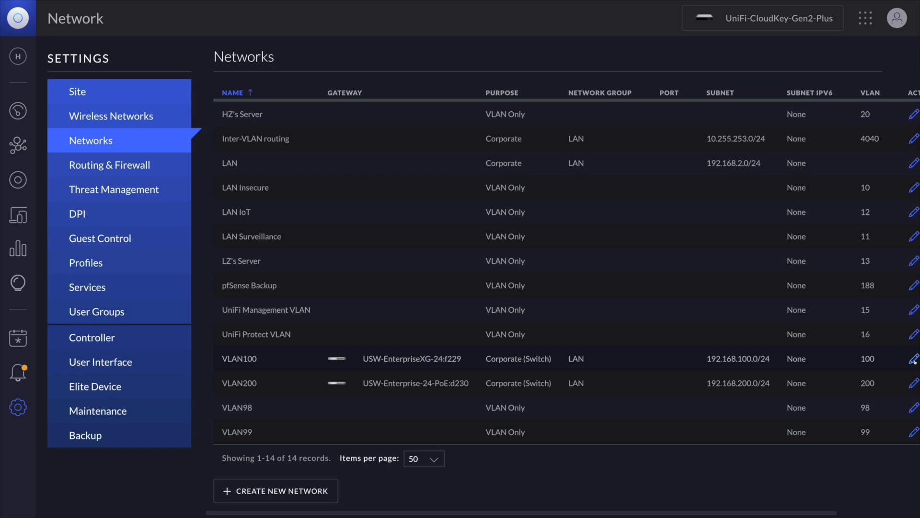
- Open VLAN100's edit form showing gateway USW-EnterpriseXG-24 and subnet 192.168.100.1/24
{"action": "left_click", "coordinate": [913, 358]}
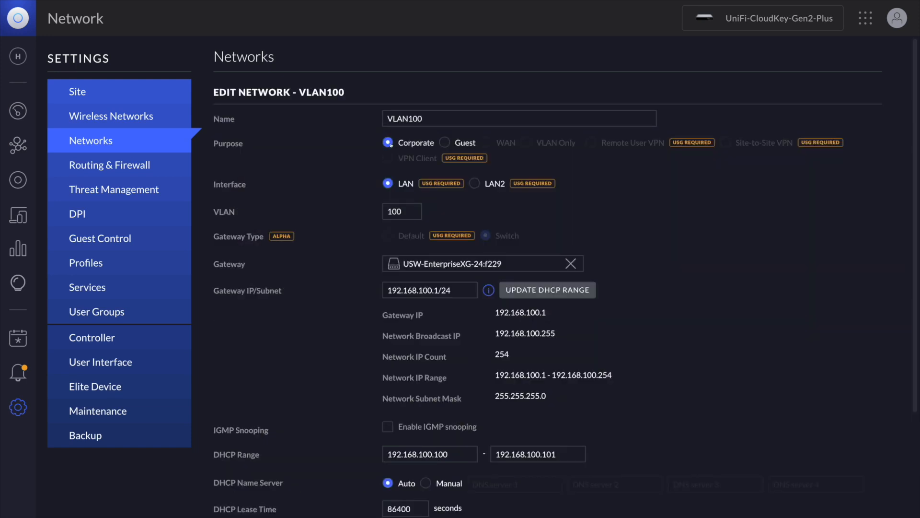
{"action": "mouse_move", "coordinate": [496, 136]}
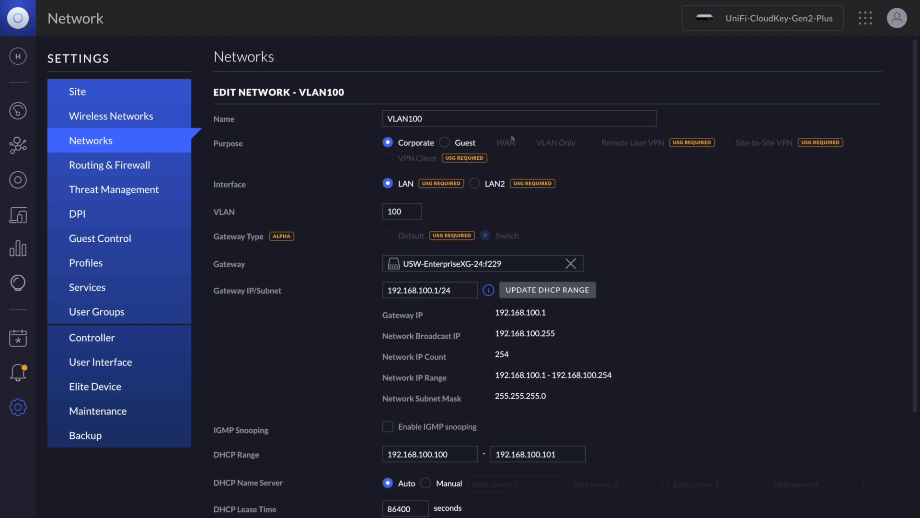
{"action": "mouse_move", "coordinate": [551, 149]}
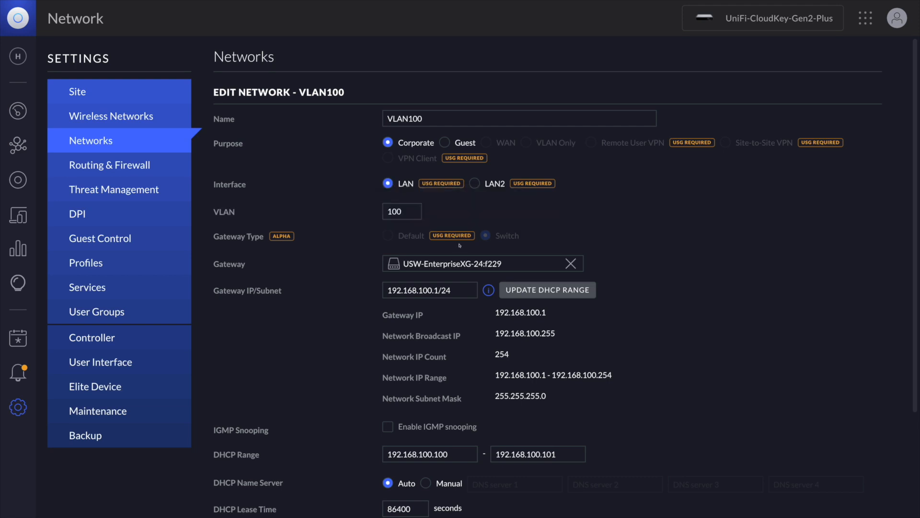
{"action": "scroll", "scroll_direction": "down", "scroll_amount": 3}
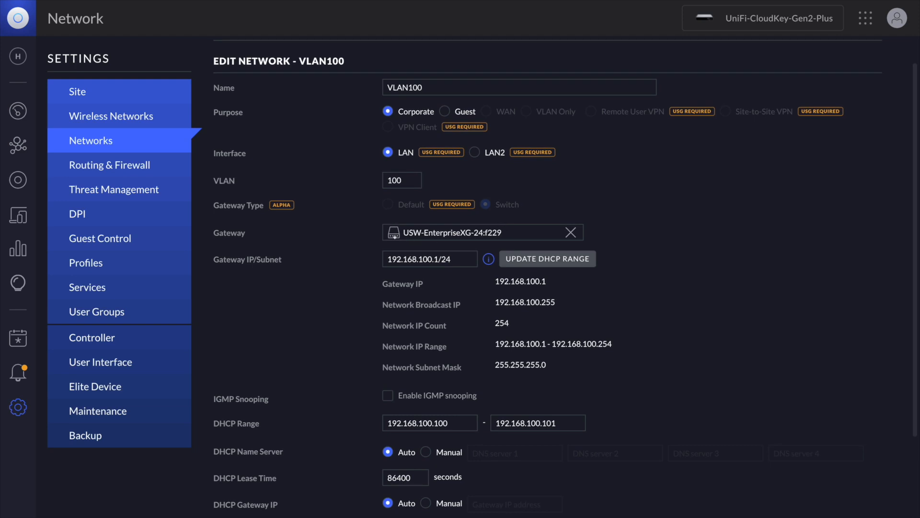
{"action": "mouse_move", "coordinate": [468, 236]}
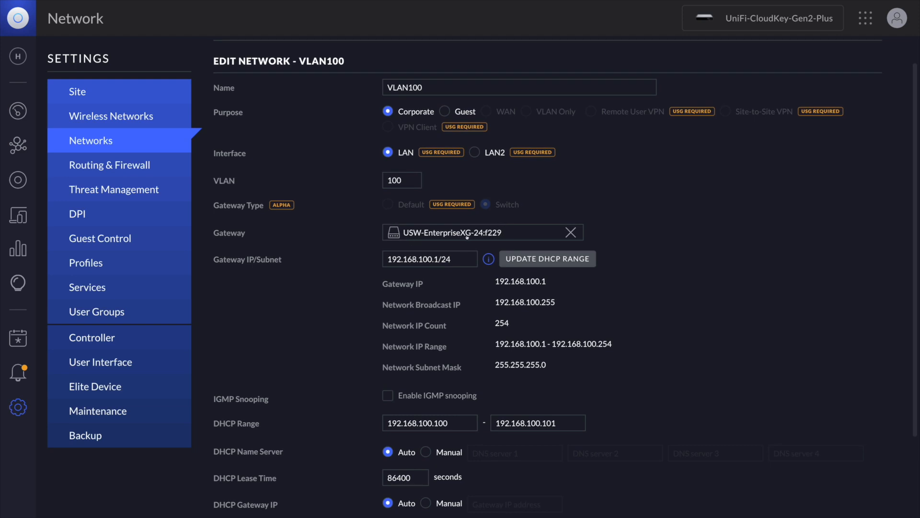
{"action": "left_click", "coordinate": [402, 180]}
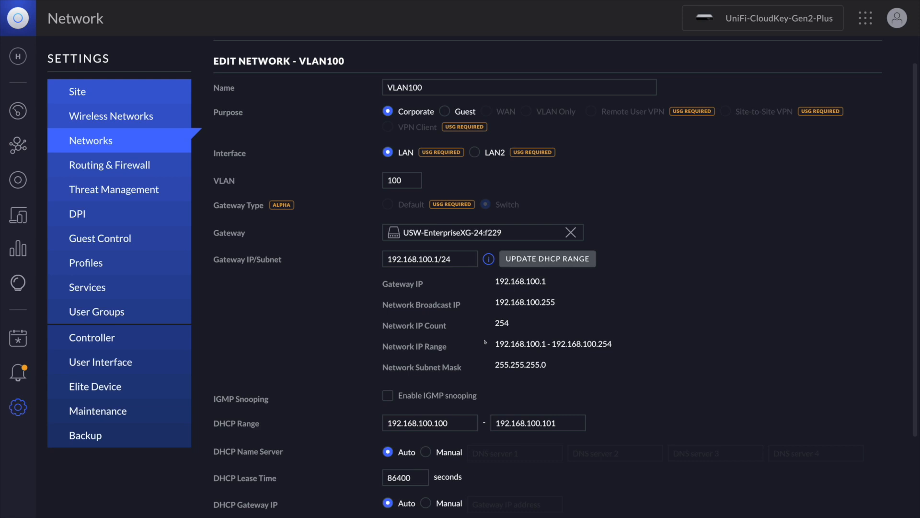
{"action": "mouse_move", "coordinate": [530, 334]}
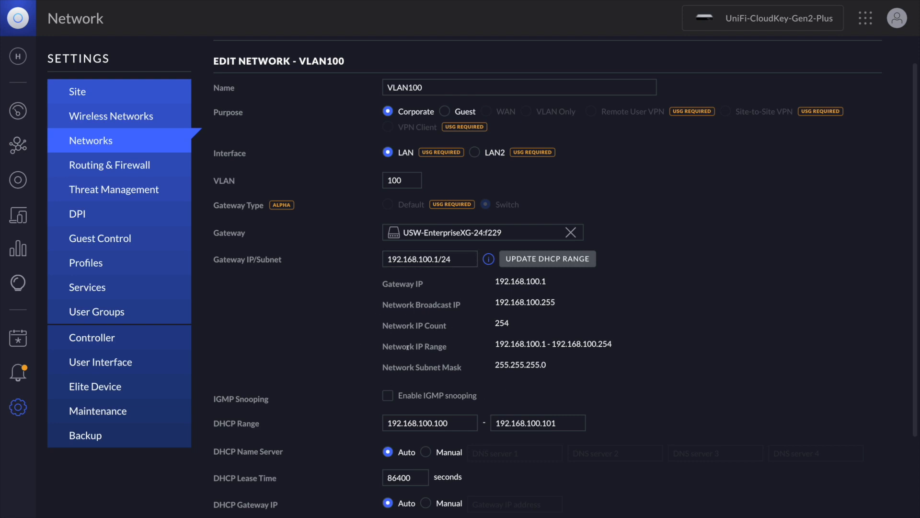
{"action": "mouse_move", "coordinate": [427, 230]}
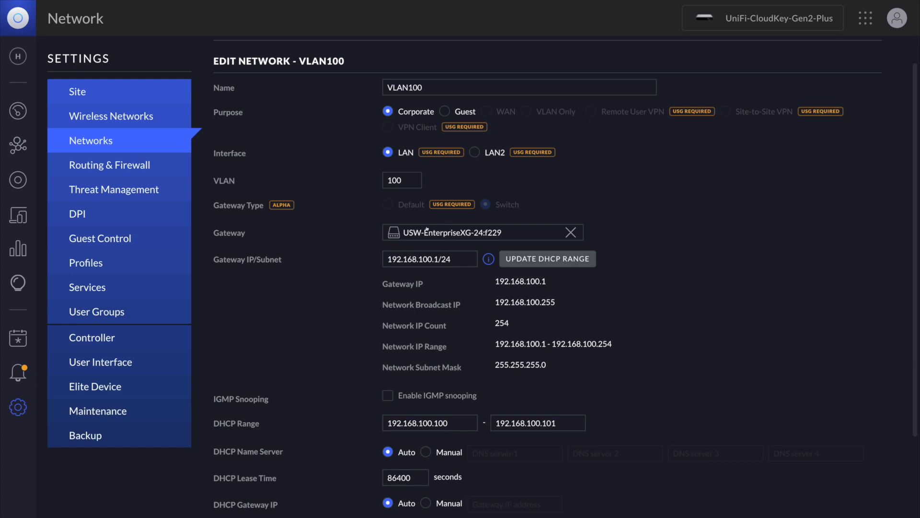
{"action": "mouse_move", "coordinate": [671, 182]}
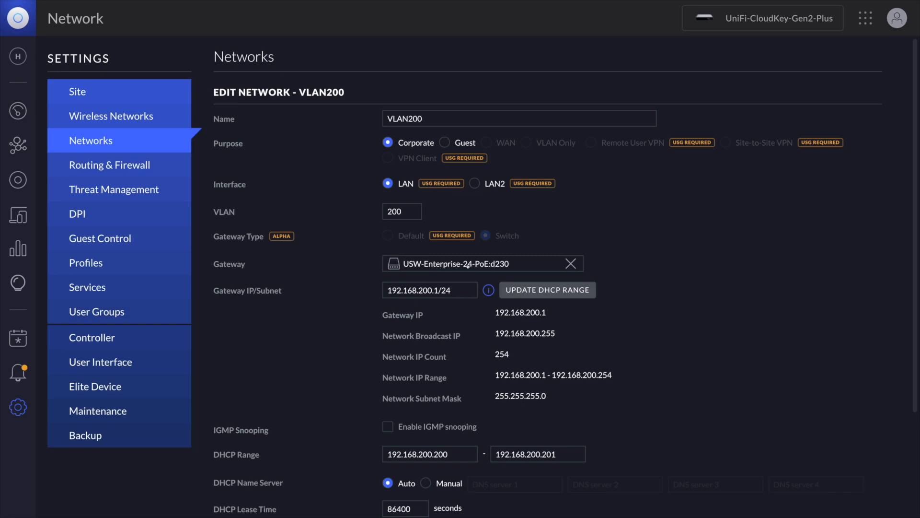
{"action": "mouse_move", "coordinate": [685, 287]}
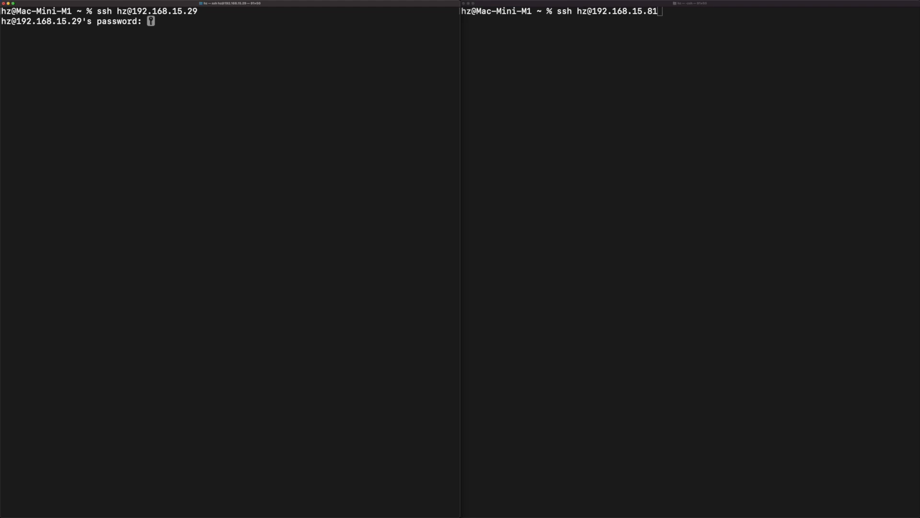
- Log in to the 24-port PoE switch and start telnet localhost
{"action": "key", "text": "Enter"}
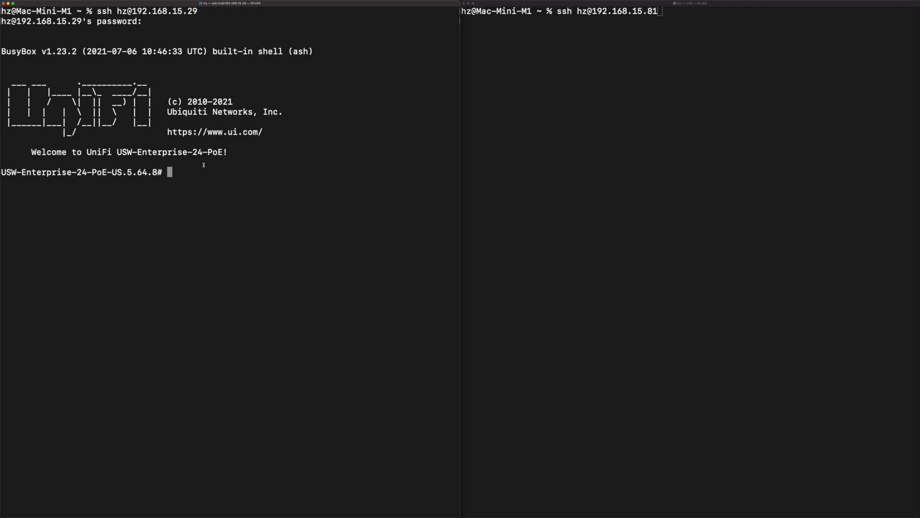
{"action": "type", "text": "telnet"}
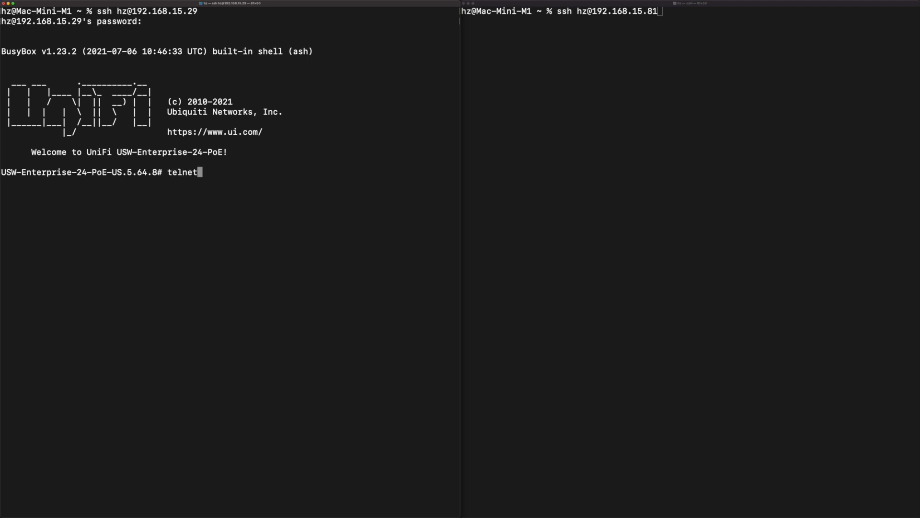
{"action": "type", "text": "localhost"}
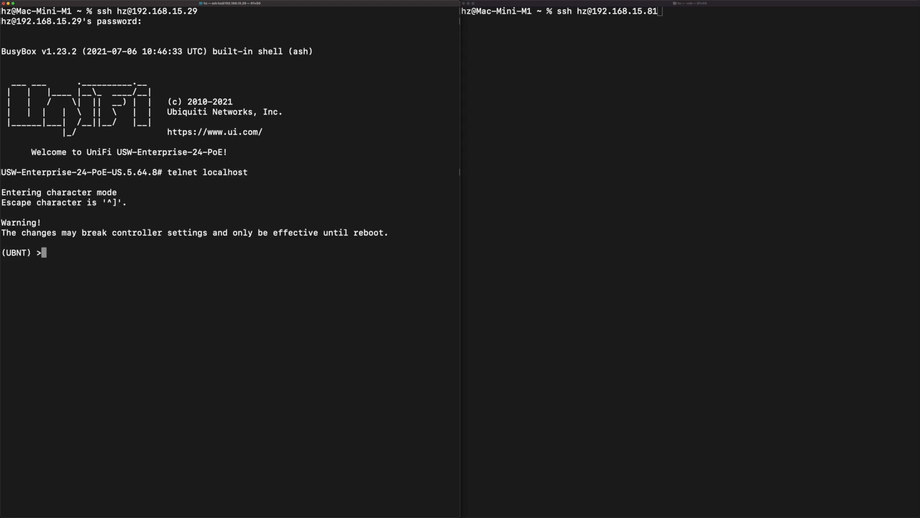
{"action": "mouse_move", "coordinate": [94, 254]}
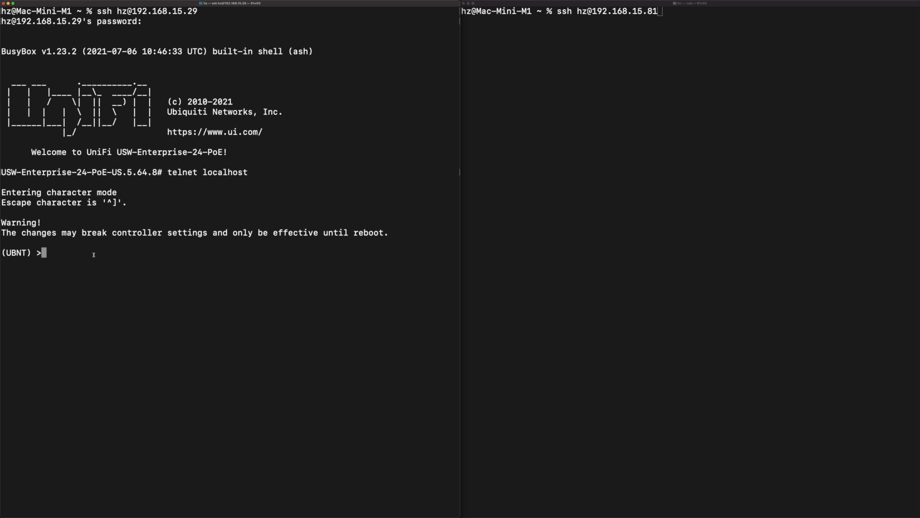
- Enter privileged mode with 'en' and type show ip interface brief
{"action": "type", "text": "en"}
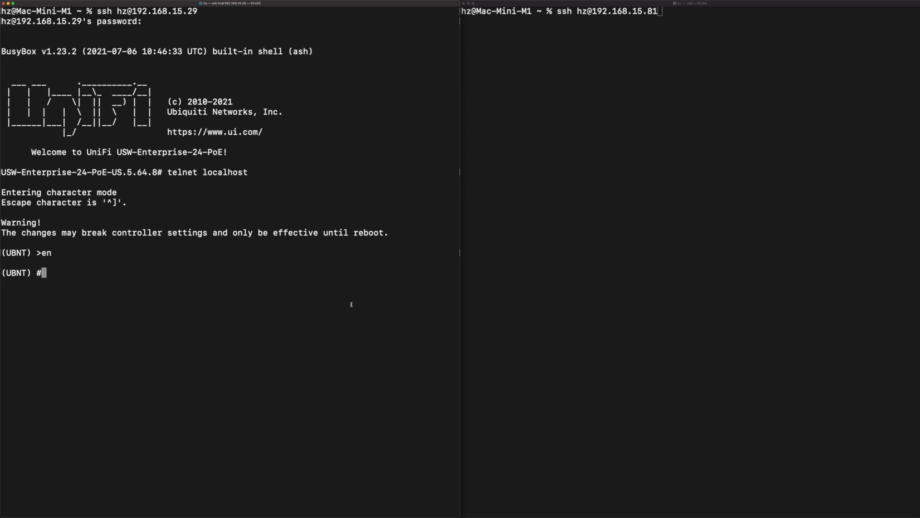
{"action": "type", "text": "s"}
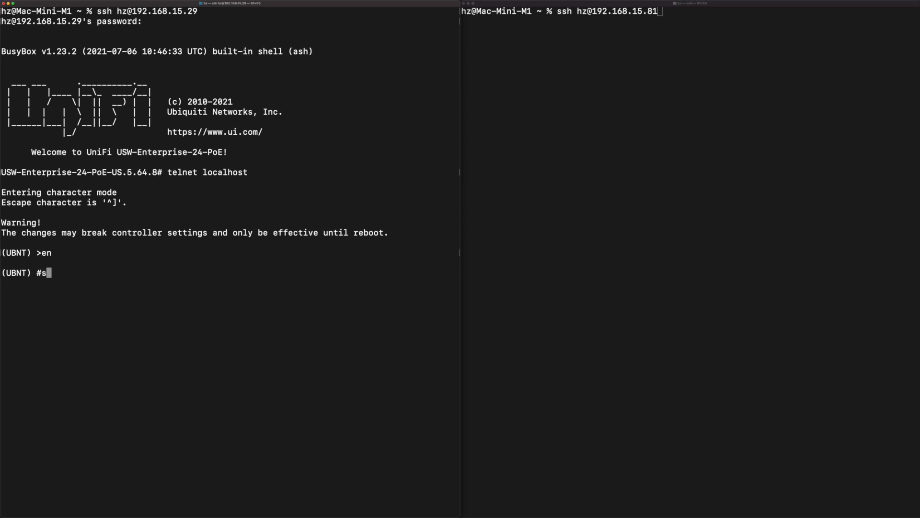
{"action": "type", "text": "how ip"}
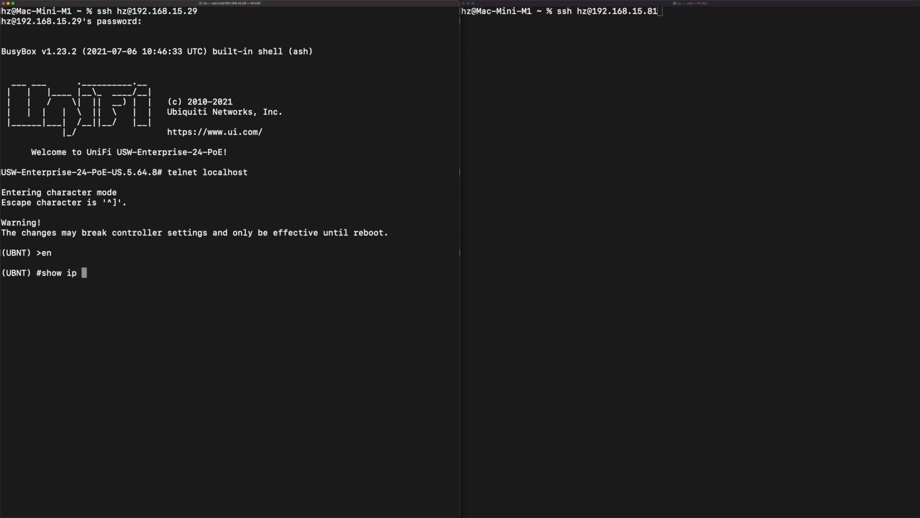
{"action": "type", "text": "interfac"}
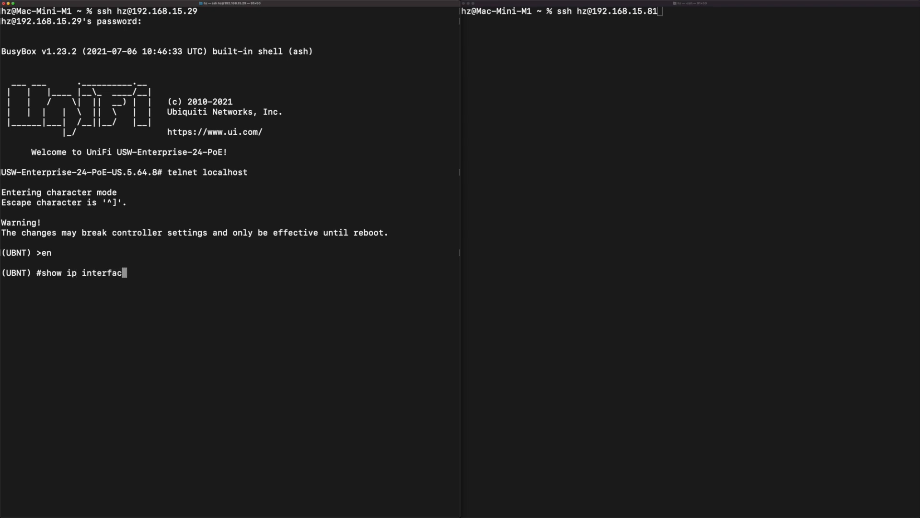
{"action": "type", "text": "e brief"}
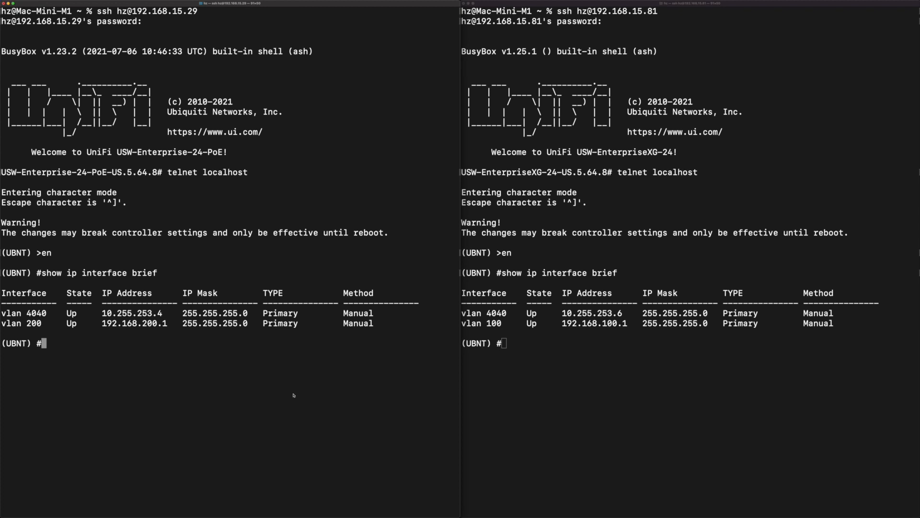
- Type show ip route to display the switches' routing tables
{"action": "type", "text": "show ip route"}
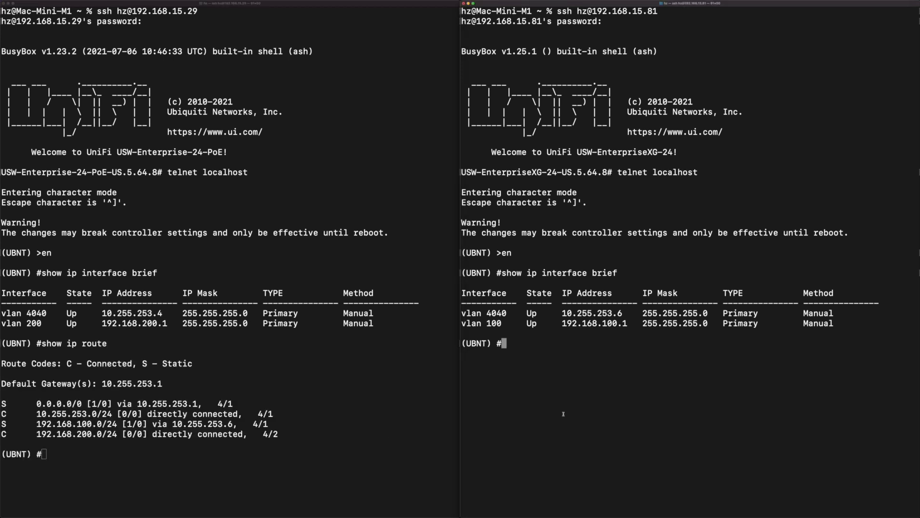
{"action": "type", "text": "show ip route"}
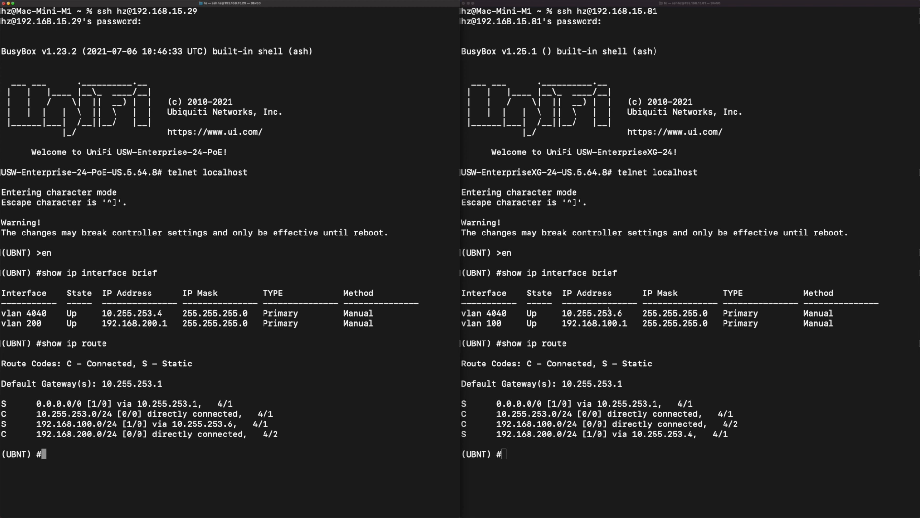
{"action": "mouse_move", "coordinate": [121, 448]}
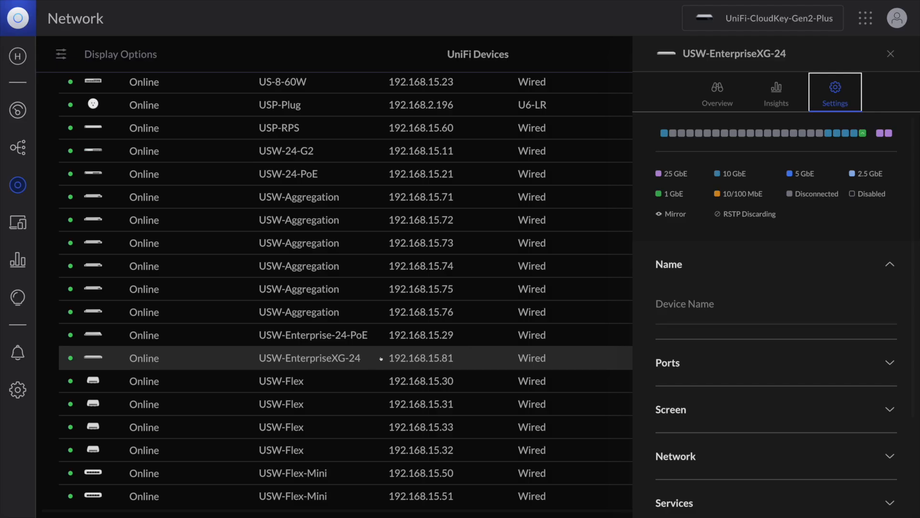
{"action": "mouse_move", "coordinate": [663, 132]}
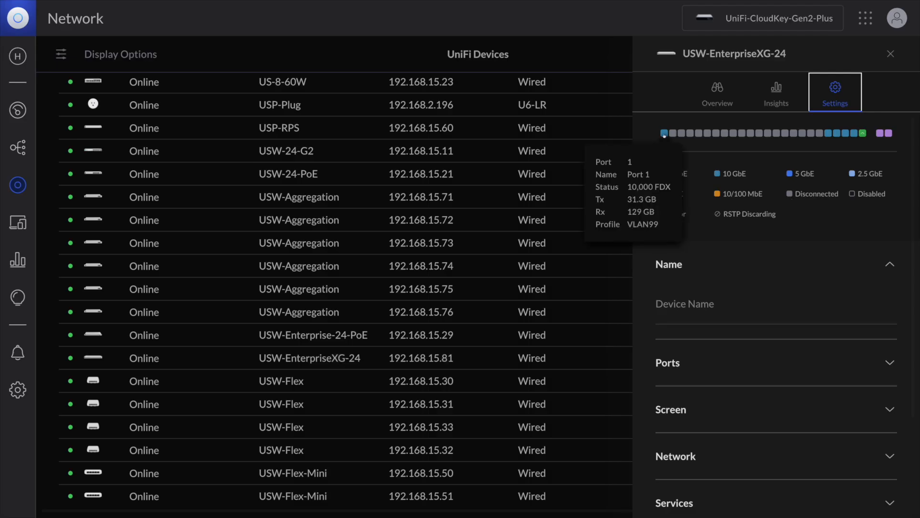
- Assign the VLAN100 port profile to port 1 on USW-EnterpriseXG-24
{"action": "left_click", "coordinate": [664, 133]}
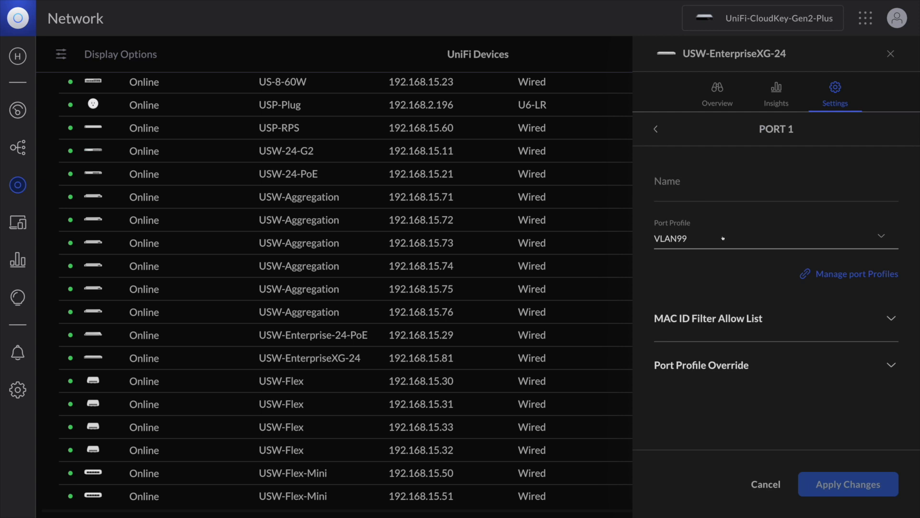
{"action": "left_click", "coordinate": [775, 238]}
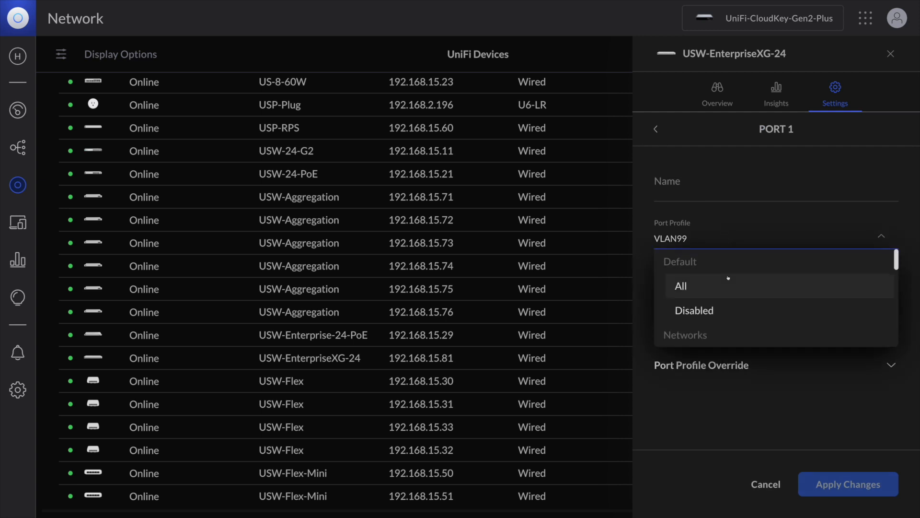
{"action": "scroll", "scroll_direction": "down", "scroll_amount": 3}
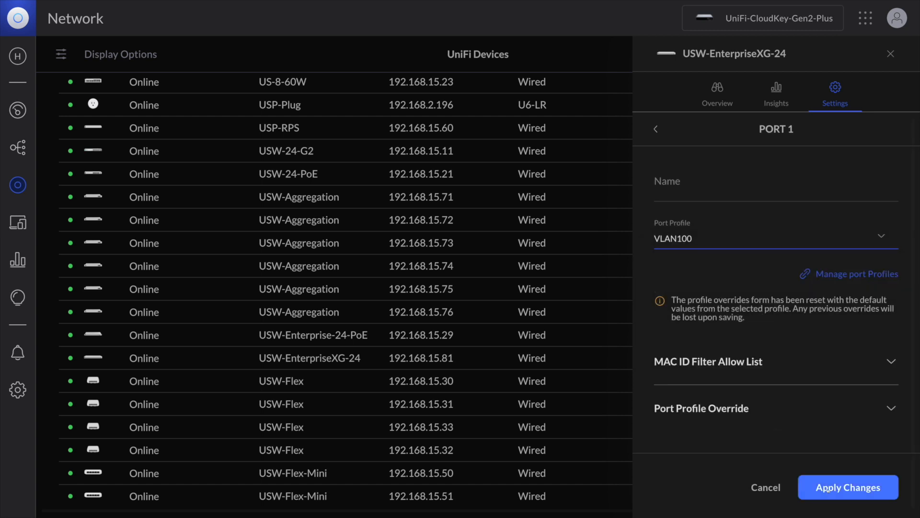
{"action": "left_click", "coordinate": [847, 487]}
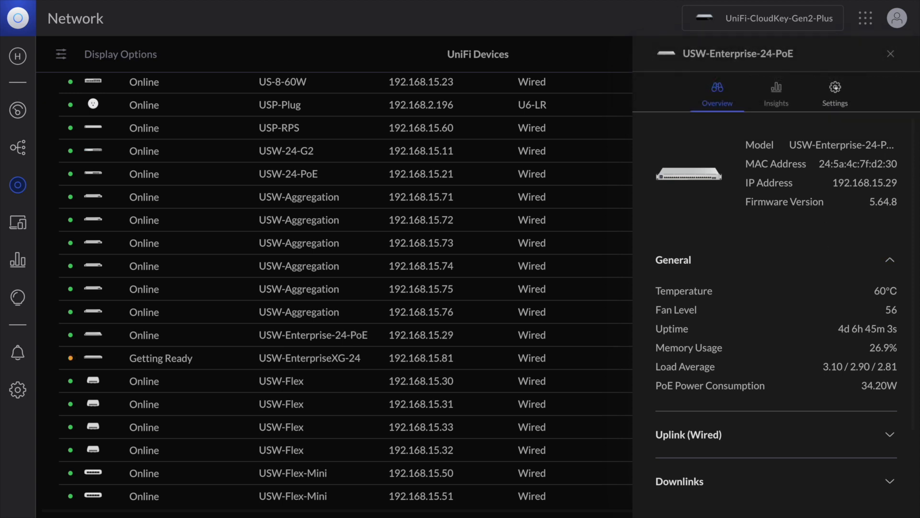
- Choose a new port profile for port 24 on USW-Enterprise-24-PoE
{"action": "left_click", "coordinate": [834, 91]}
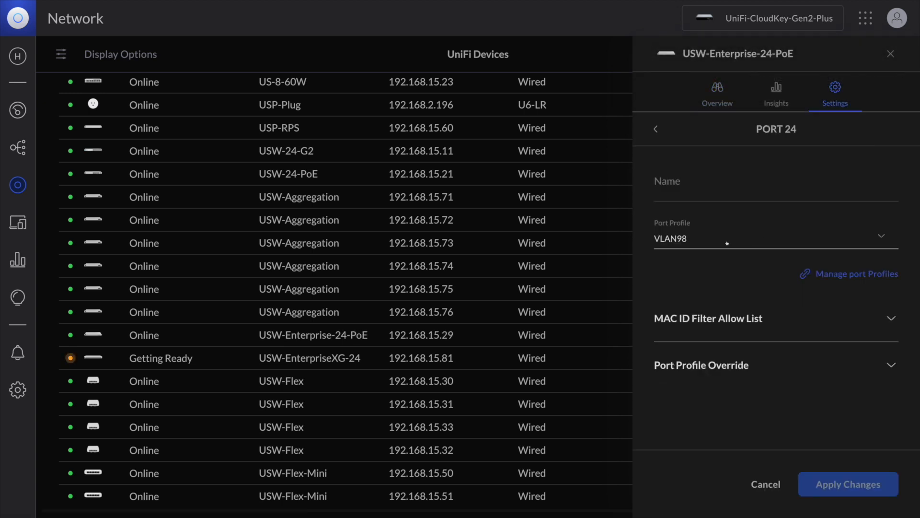
{"action": "left_click", "coordinate": [775, 238]}
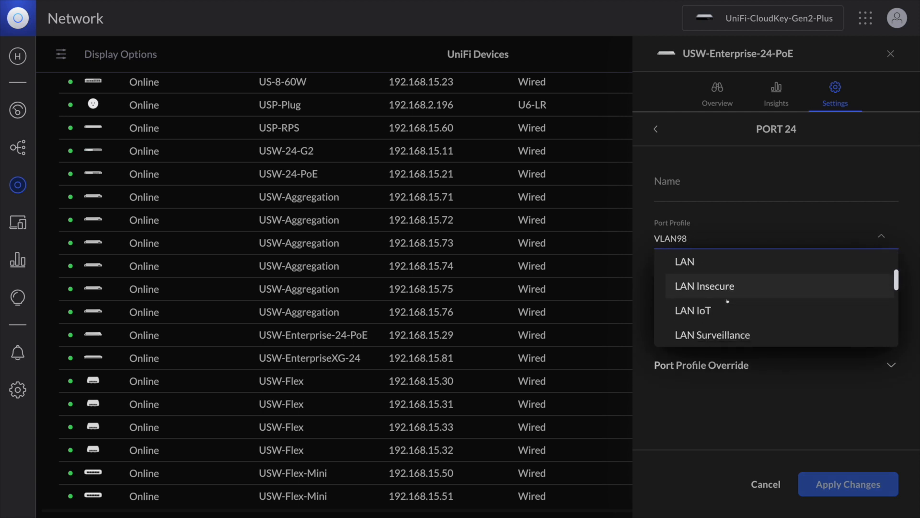
{"action": "scroll", "scroll_direction": "down", "scroll_amount": 3}
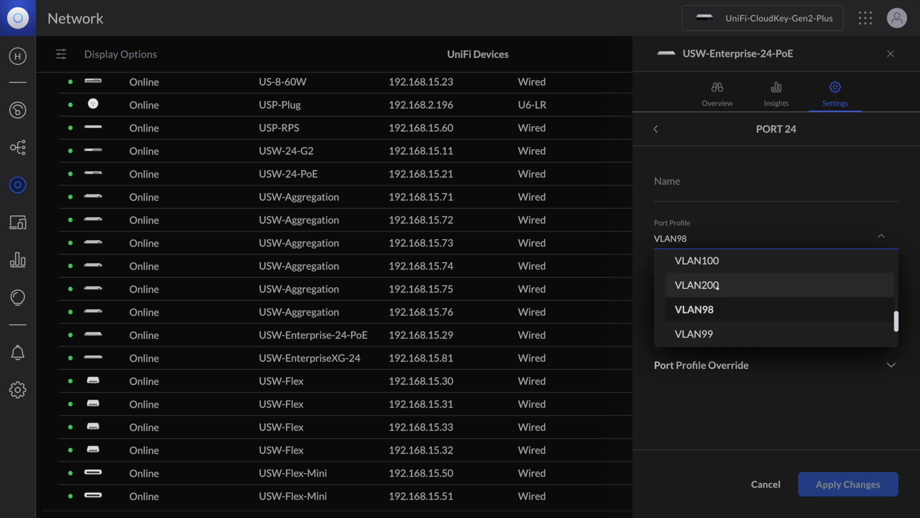
{"action": "left_click", "coordinate": [848, 483]}
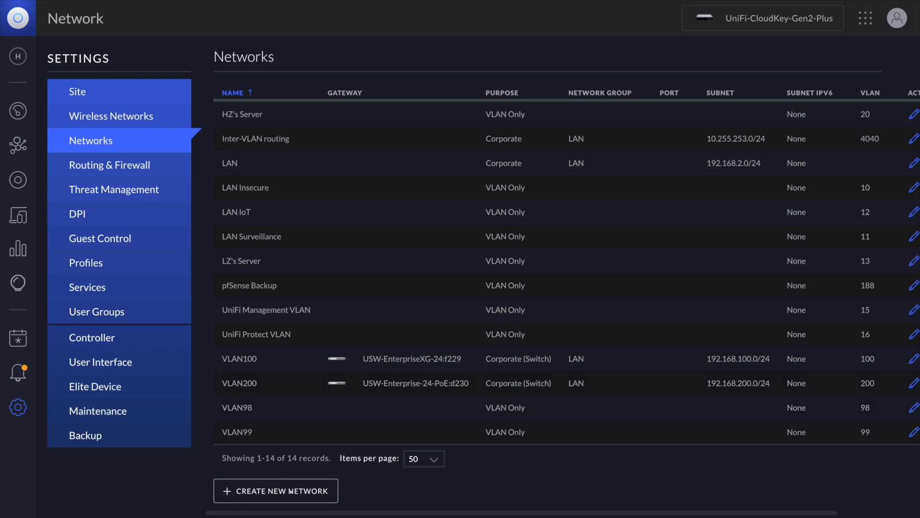
- Open a blank Create New Network form from the Networks settings
{"action": "left_click", "coordinate": [276, 490]}
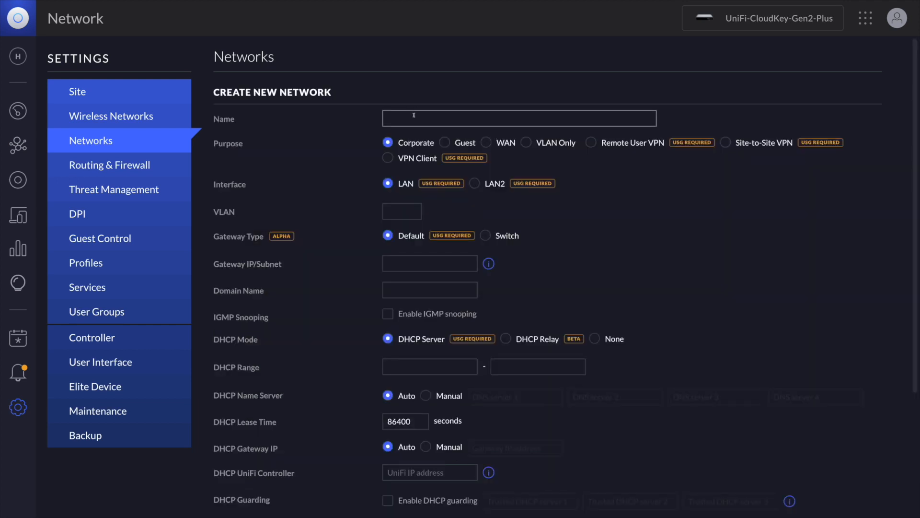
- Name the network 'test new vlan 100' and set VLAN ID 100
{"action": "type", "text": "test new"}
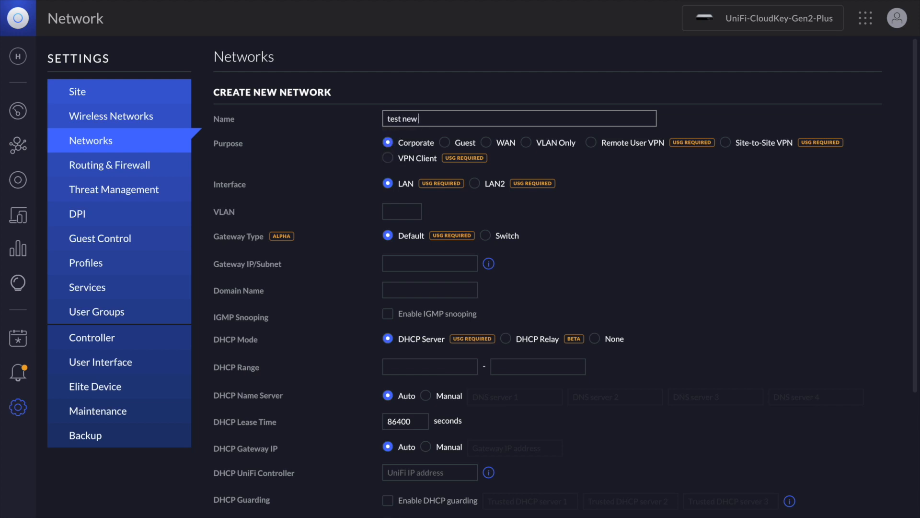
{"action": "type", "text": "vlan"}
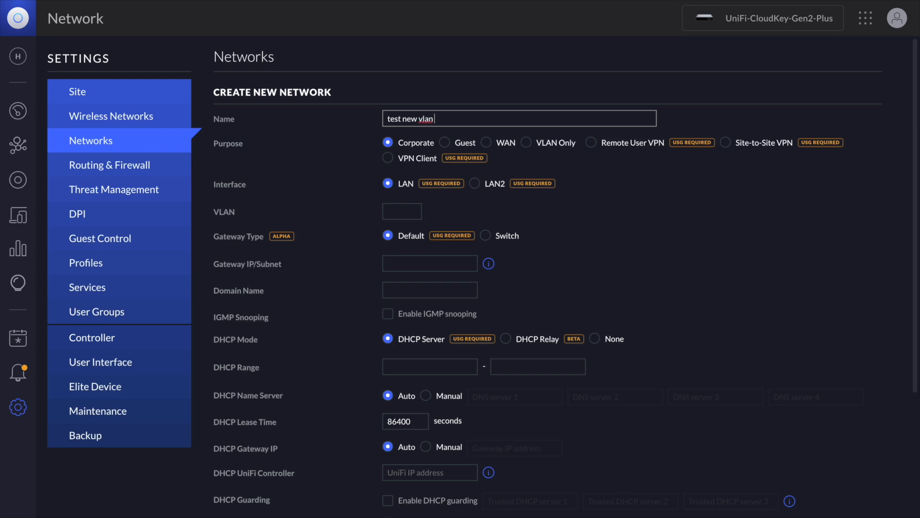
{"action": "type", "text": "100"}
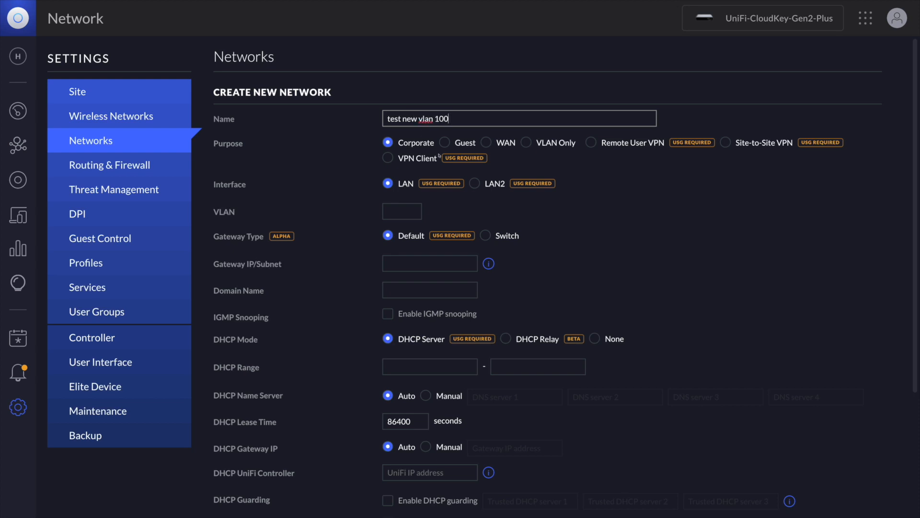
{"action": "left_click", "coordinate": [402, 211]}
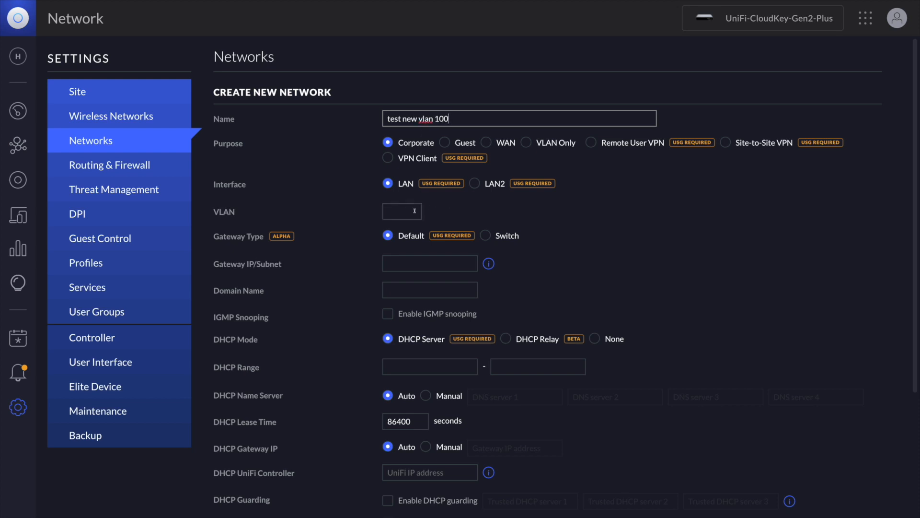
{"action": "type", "text": "100"}
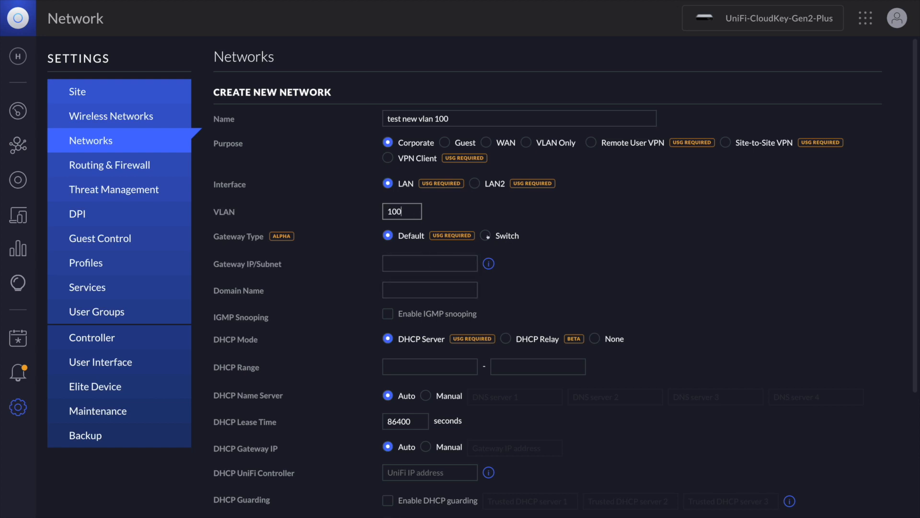
- Set switch gateway USW-Enterprise-24-PoE:d230 with subnet 192.168.123.0/24 and save
{"action": "left_click", "coordinate": [486, 236]}
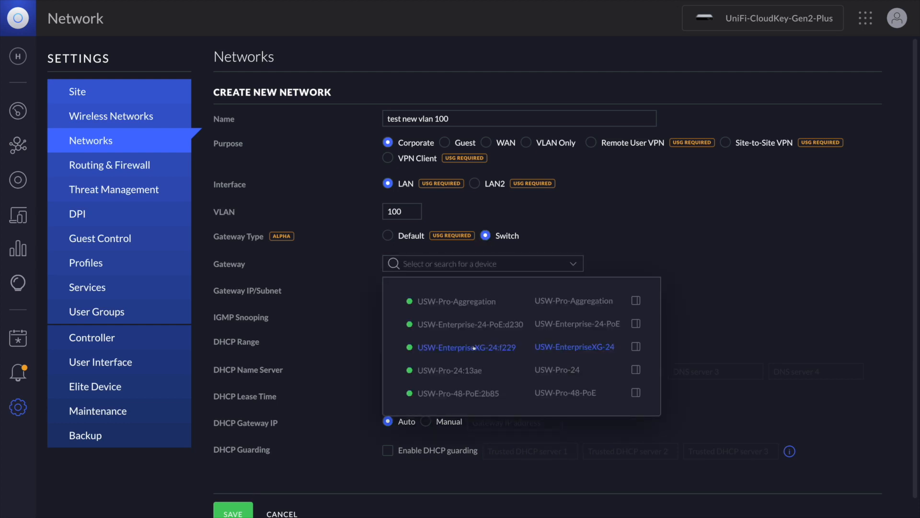
{"action": "left_click", "coordinate": [469, 323]}
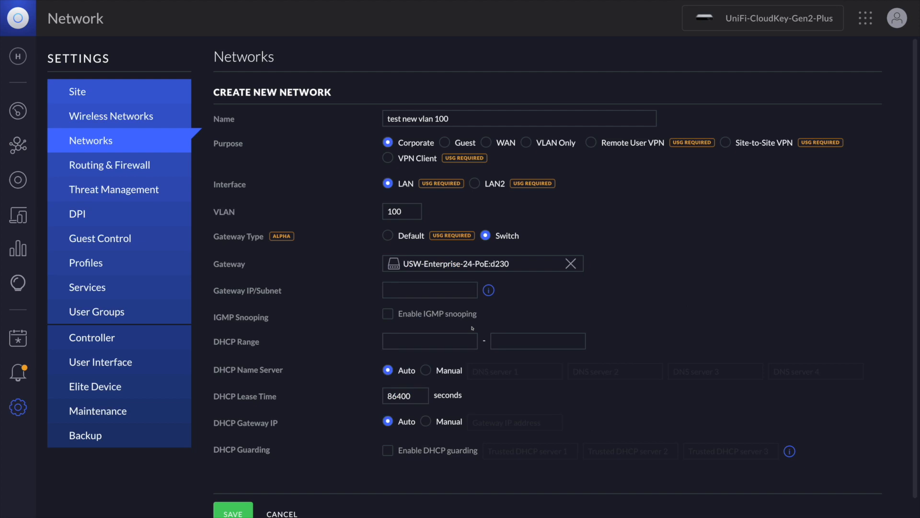
{"action": "left_click", "coordinate": [429, 289]}
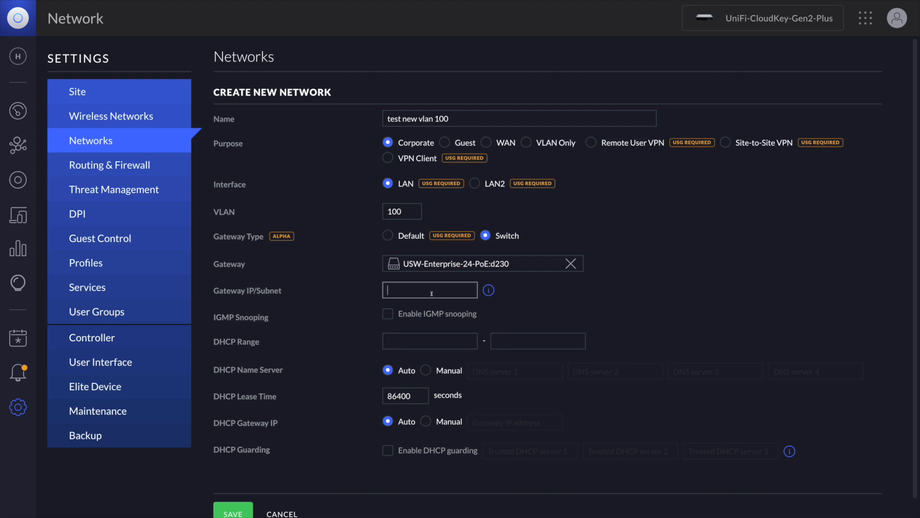
{"action": "type", "text": "192.168.123."}
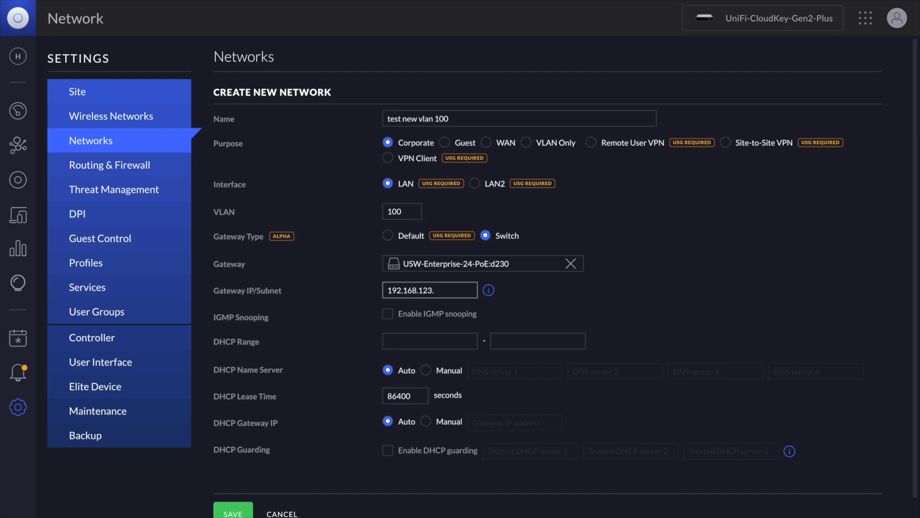
{"action": "type", "text": "0/24"}
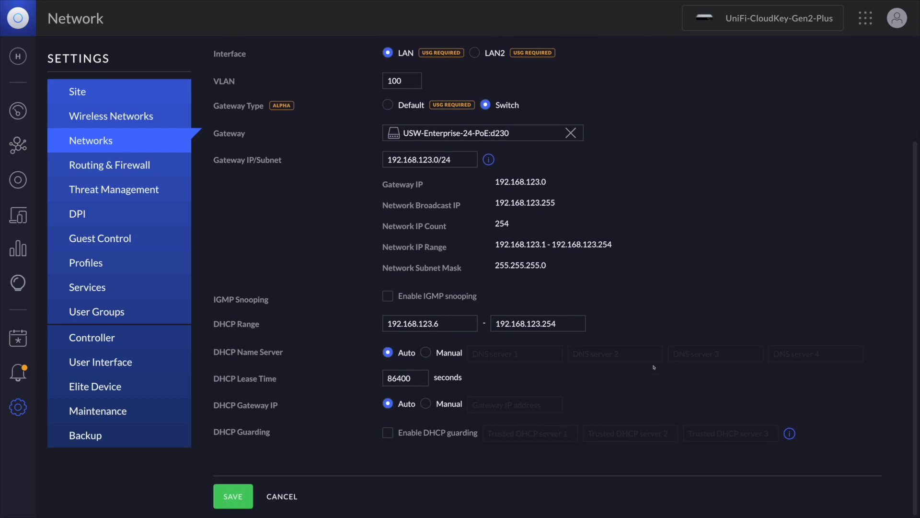
{"action": "left_click", "coordinate": [232, 496]}
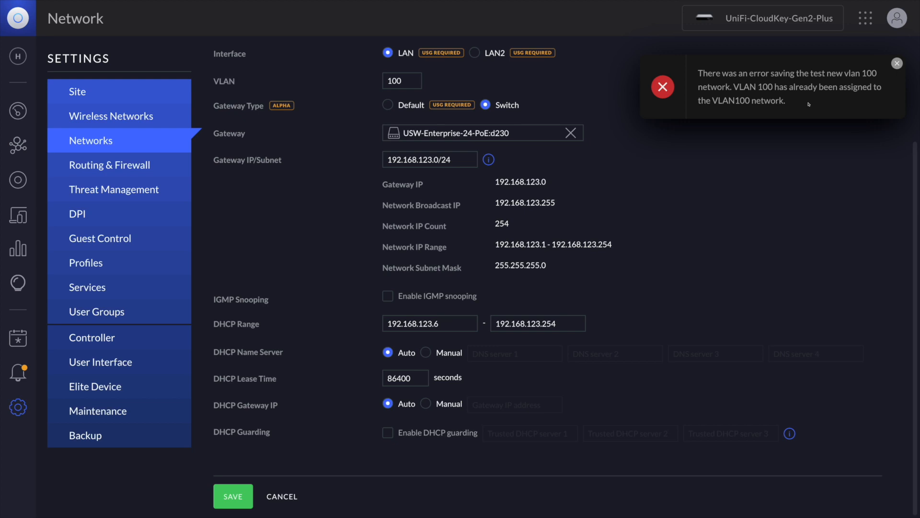
{"action": "mouse_move", "coordinate": [735, 229]}
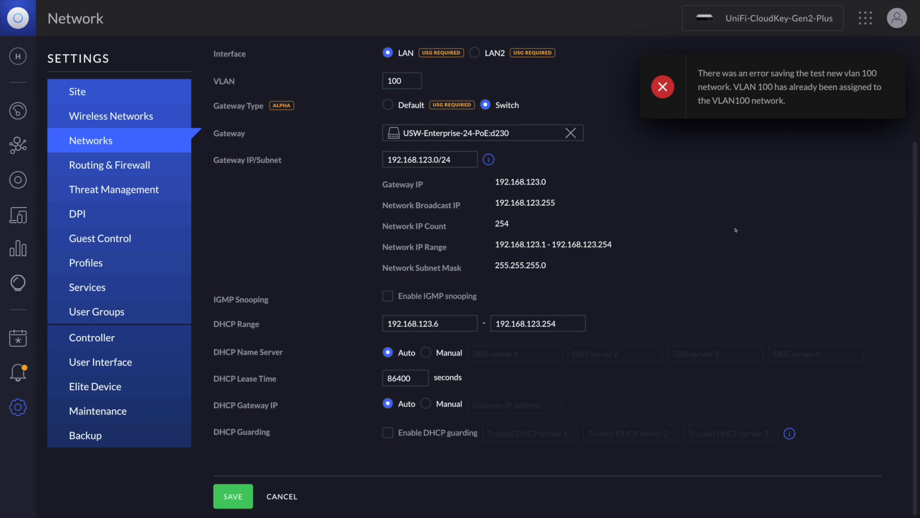